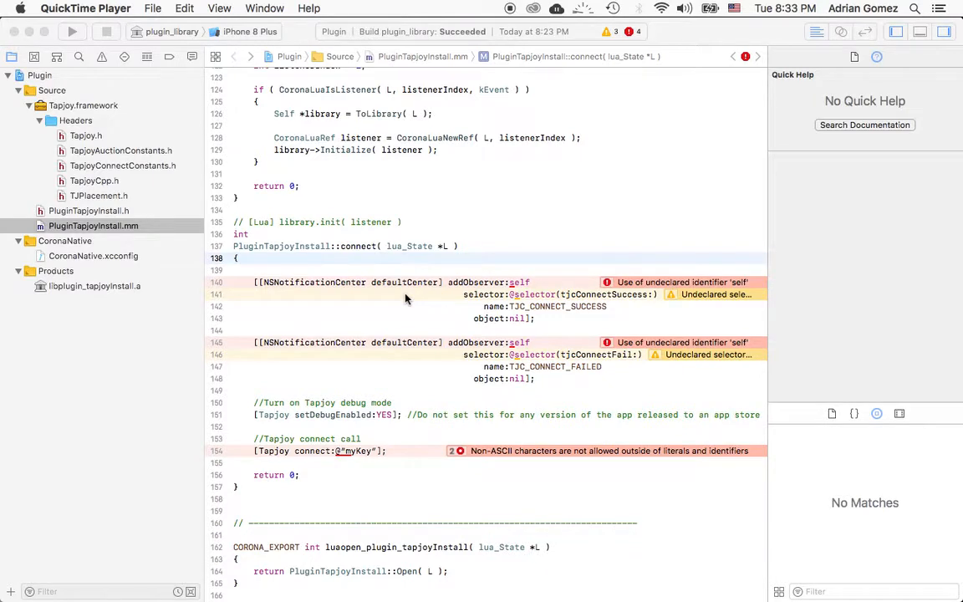
{"action": "mouse_move", "coordinate": [431, 267]}
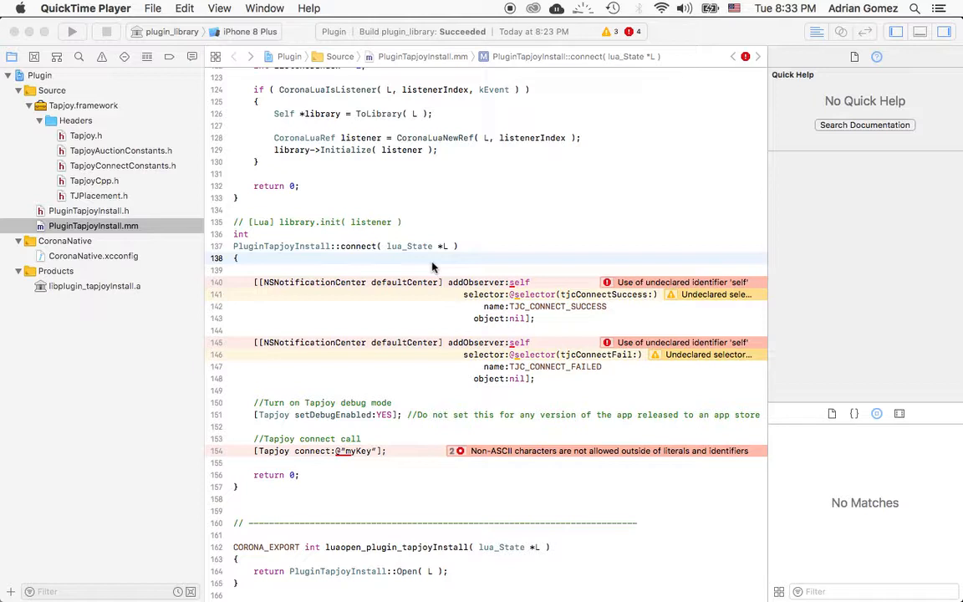
{"action": "mouse_move", "coordinate": [435, 316]}
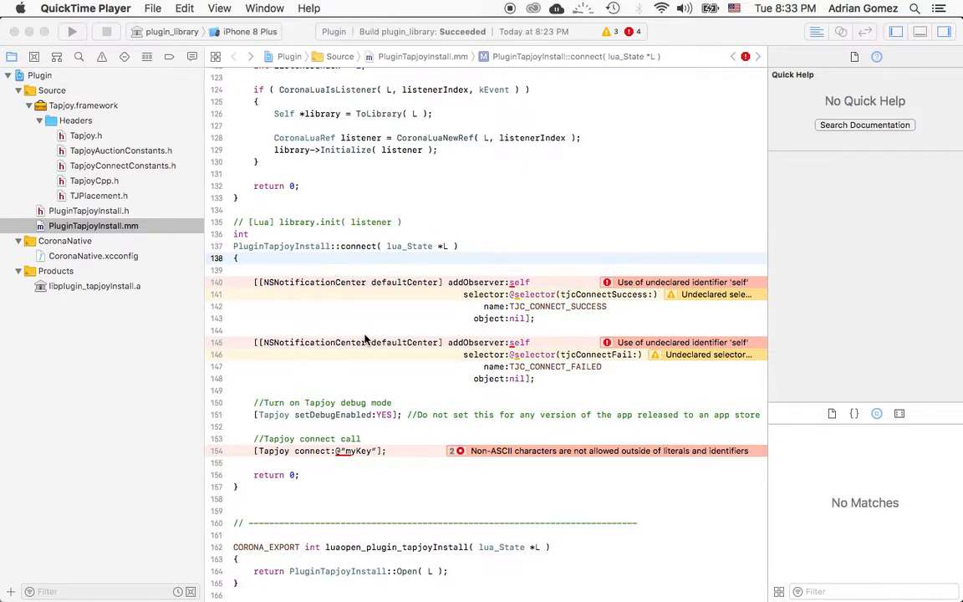
{"action": "mouse_move", "coordinate": [343, 341]}
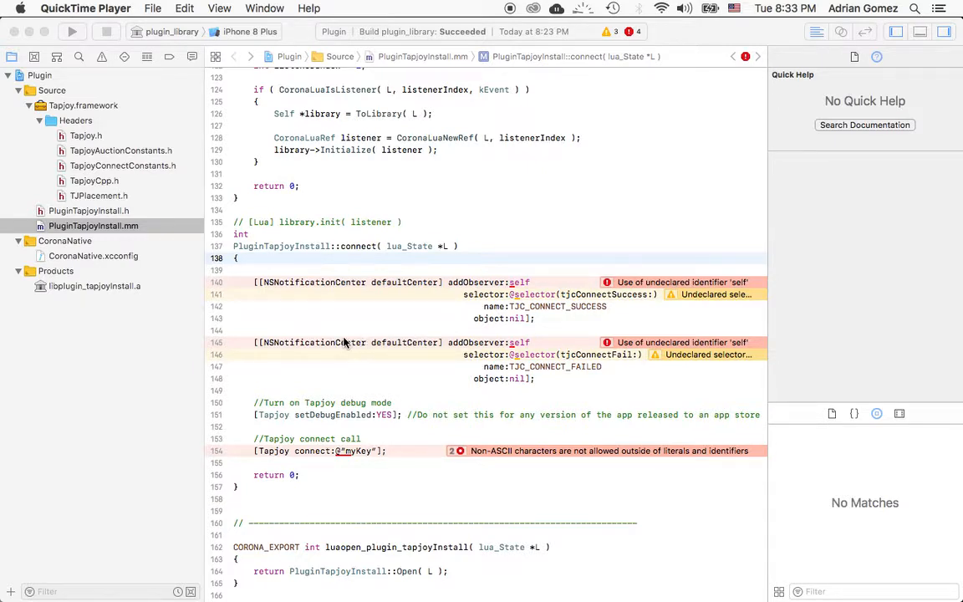
{"action": "mouse_move", "coordinate": [393, 364]}
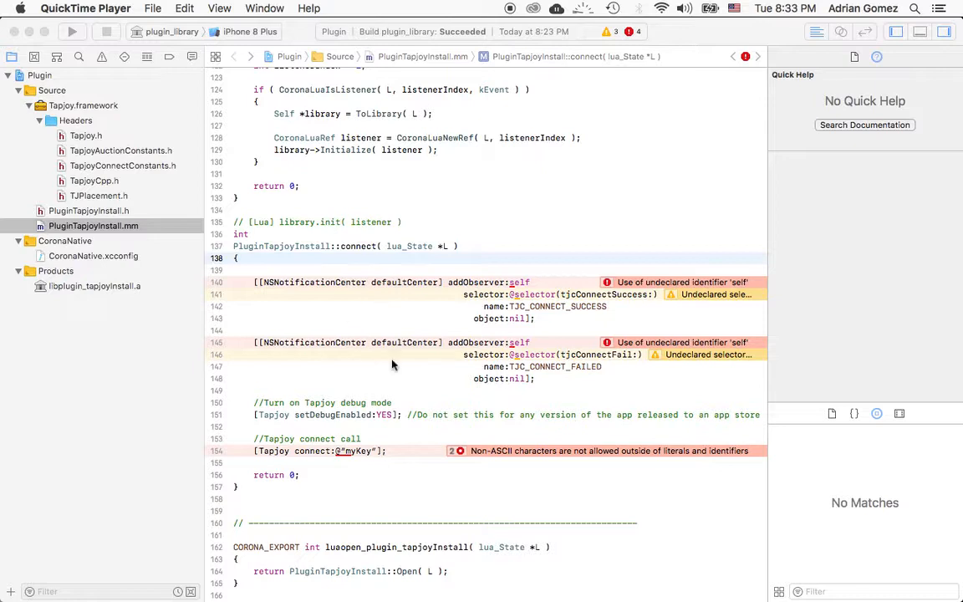
{"action": "mouse_move", "coordinate": [261, 271]}
{"action": "type", "text": "/*"}
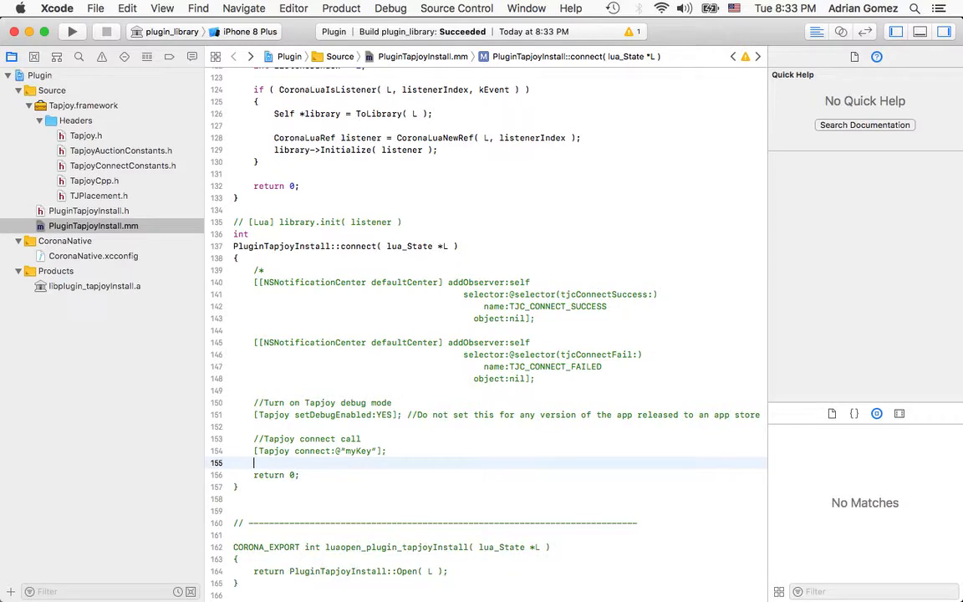
- Close the comment after the second addObserver block and add blank lines at the top of connect
{"action": "left_click", "coordinate": [264, 271]}
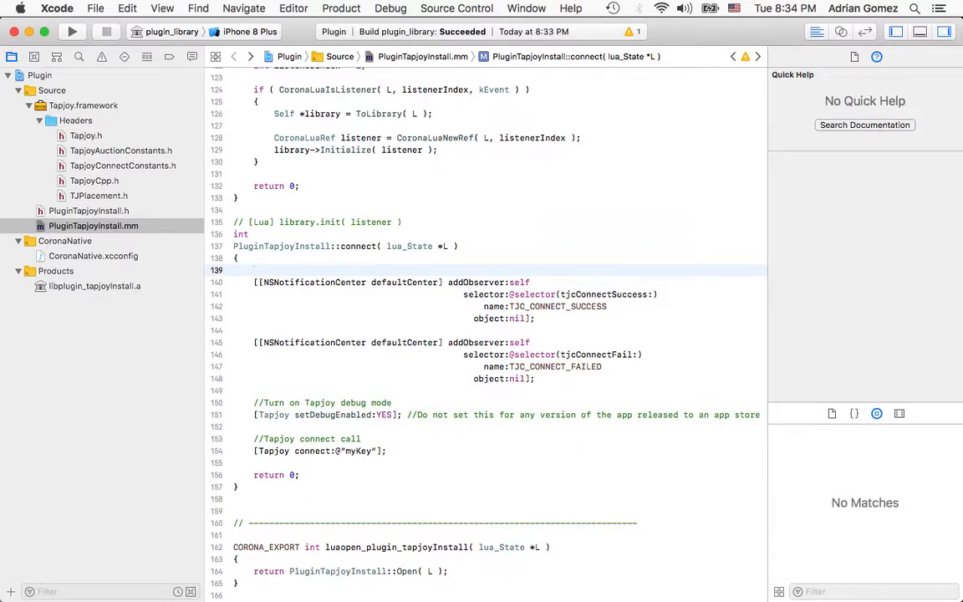
{"action": "type", "text": "/*"}
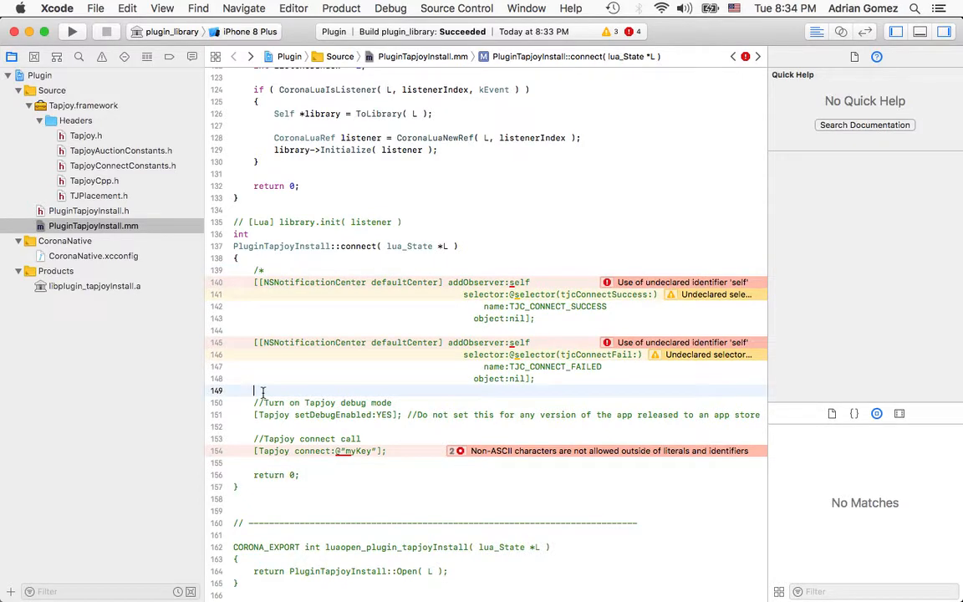
{"action": "type", "text": "#"}
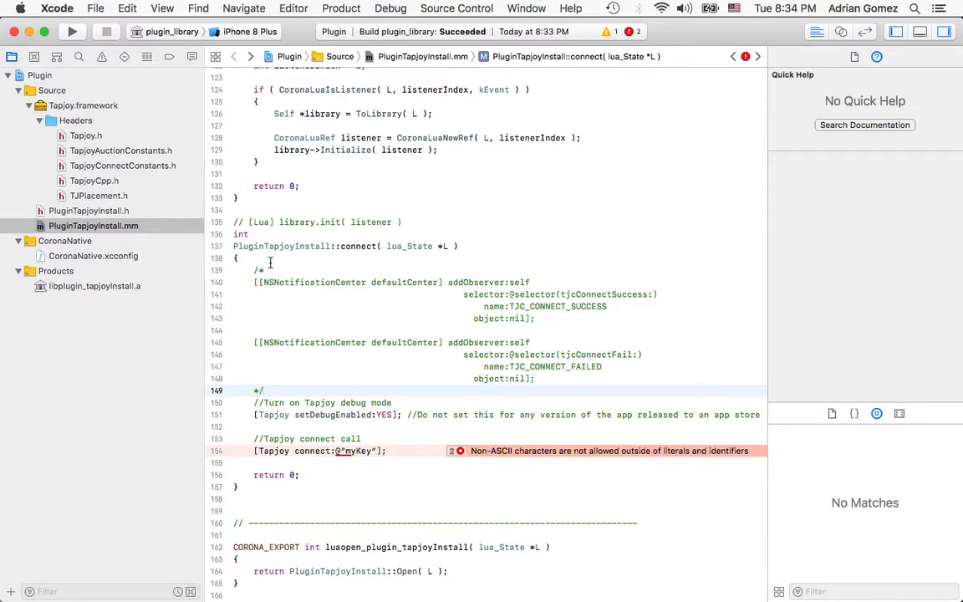
{"action": "left_click", "coordinate": [271, 258]}
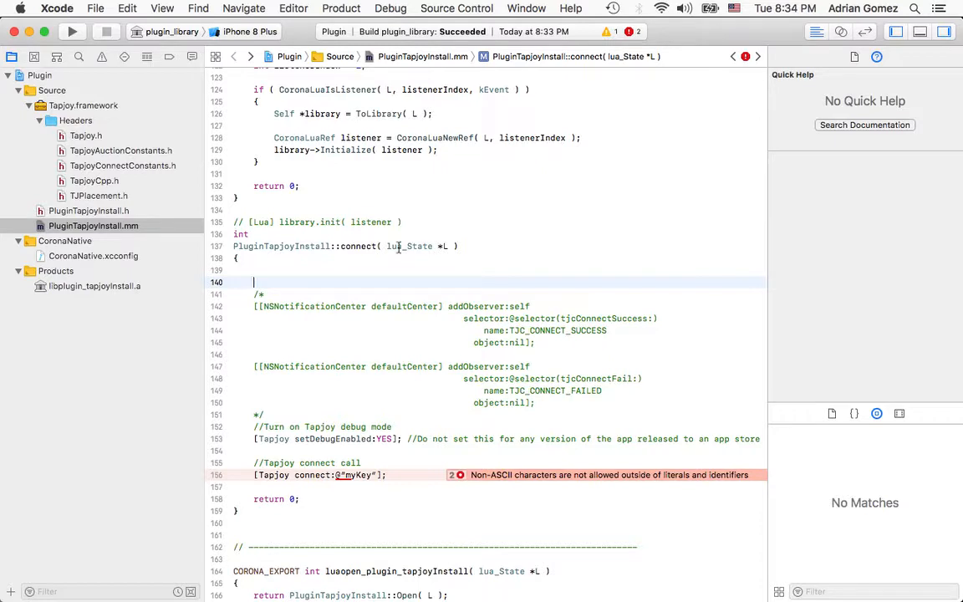
{"action": "mouse_move", "coordinate": [325, 276]}
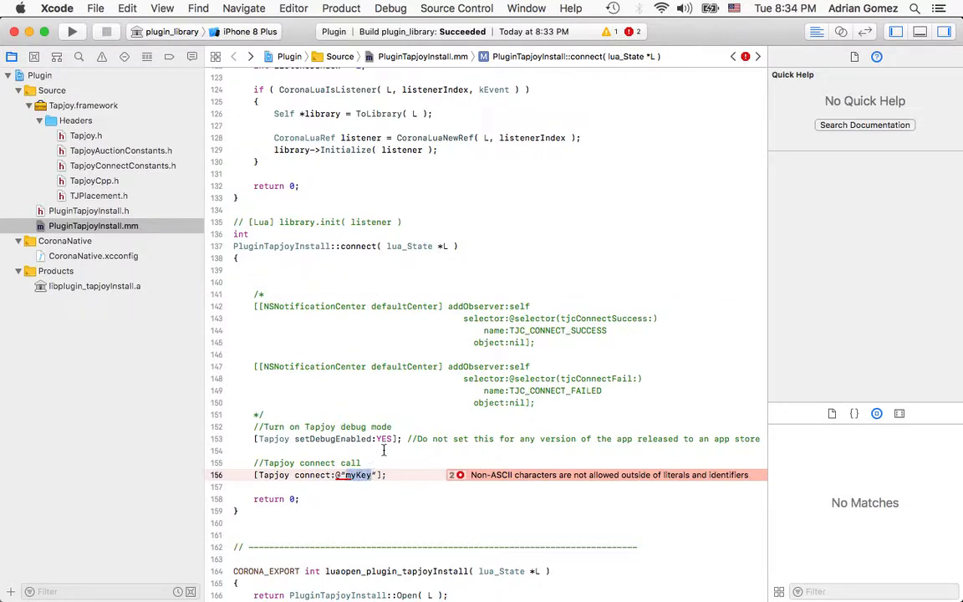
- View Quick Help for the YES value passed to setDebugEnabled
{"action": "left_click", "coordinate": [384, 438]}
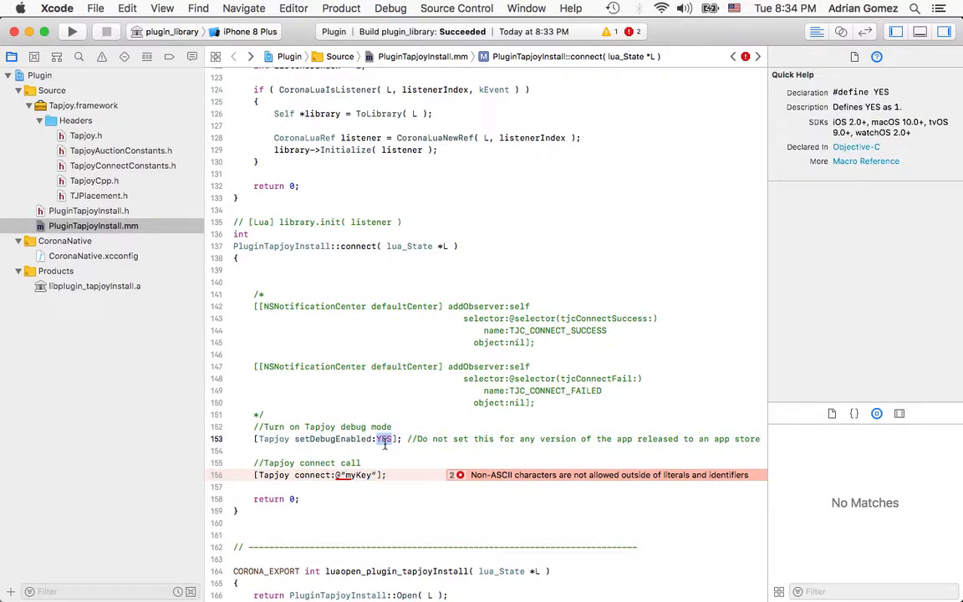
{"action": "scroll", "scroll_direction": "down", "scroll_amount": 3}
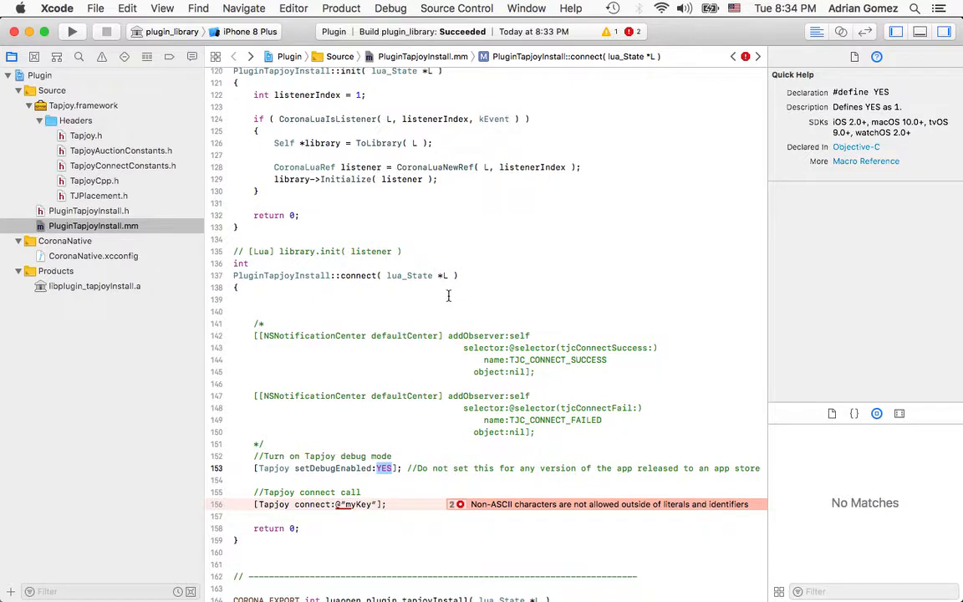
{"action": "scroll", "scroll_direction": "down", "scroll_amount": 3}
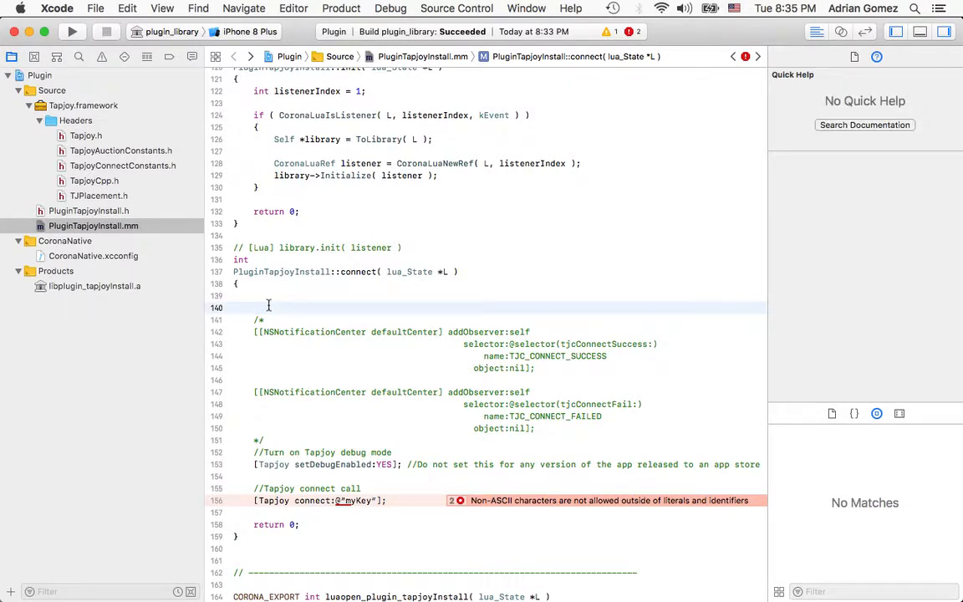
- Declare const char *tapjoyKey read from the first Lua argument with lua_tostring(L, 1)
{"action": "type", "text": "const"}
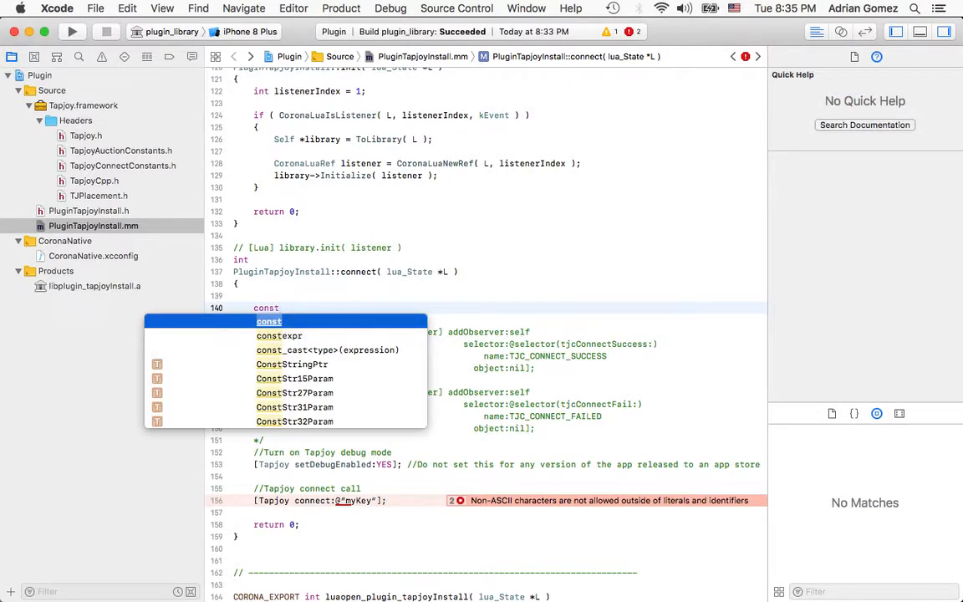
{"action": "type", "text": "char"}
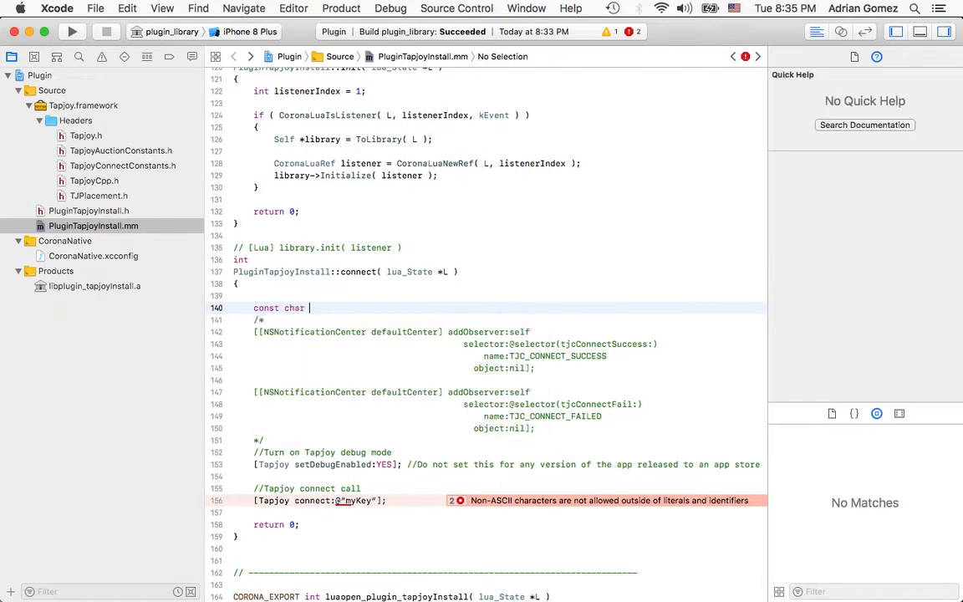
{"action": "type", "text": "*t"}
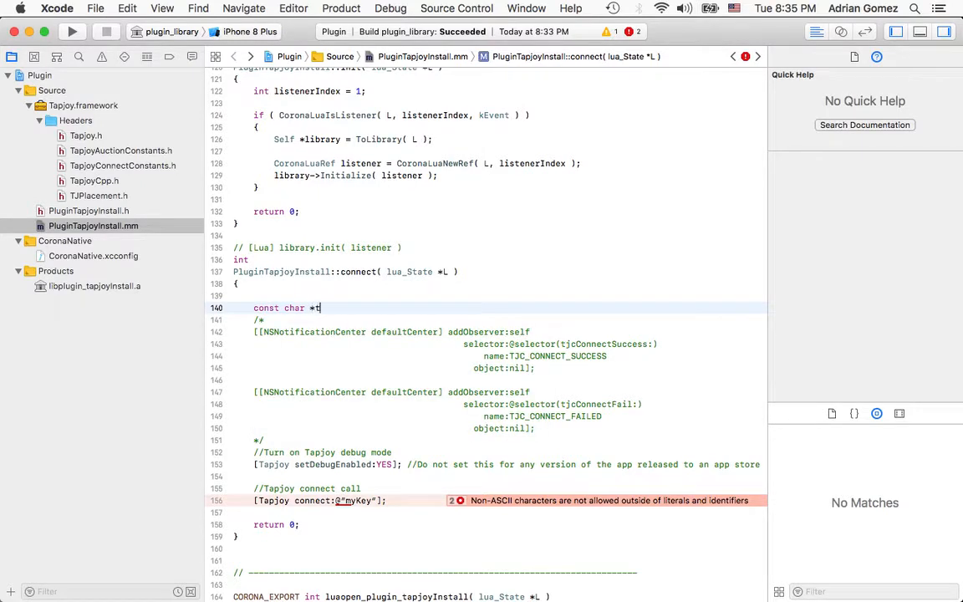
{"action": "type", "text": "apjoy"}
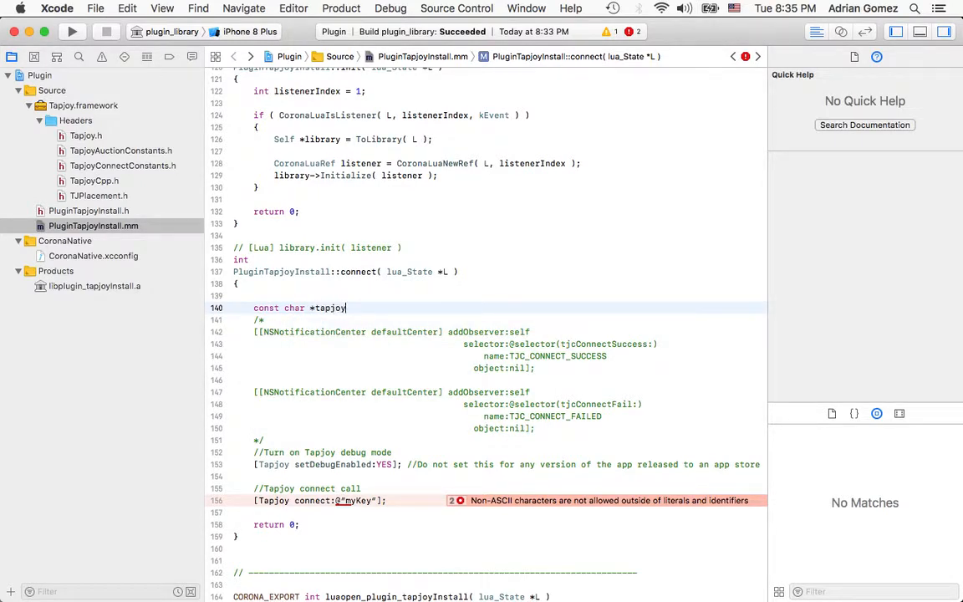
{"action": "type", "text": "Key = 1"}
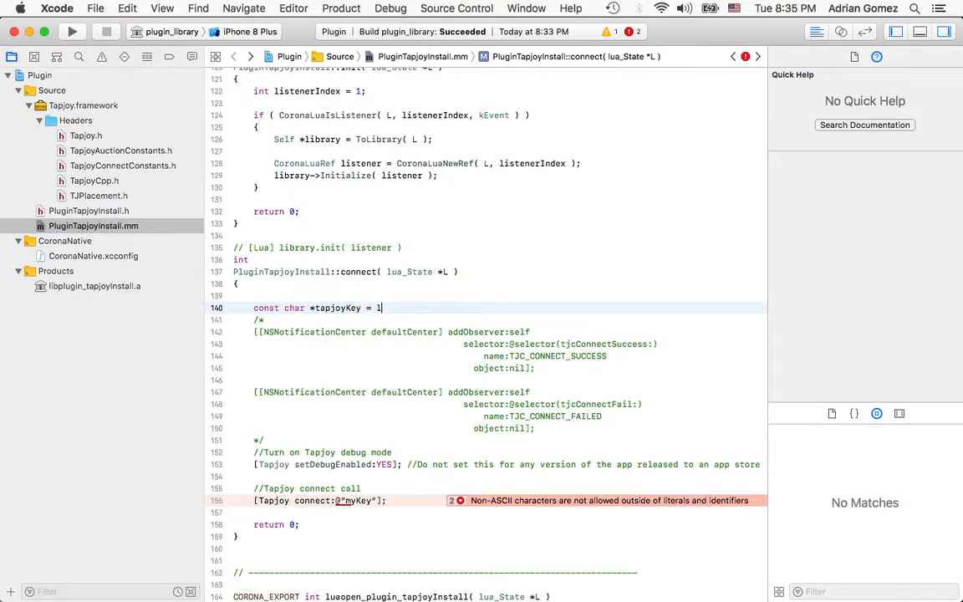
{"action": "type", "text": "ua_stri"}
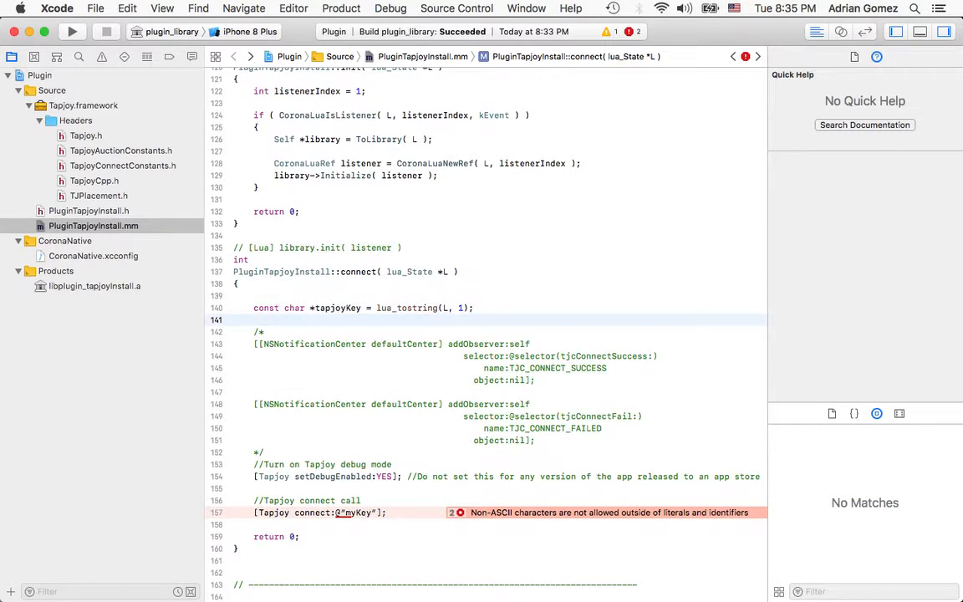
- Declare bool isDebug read from the second Lua argument with lua_toboolean(L, 2)
{"action": "type", "text": "bool"}
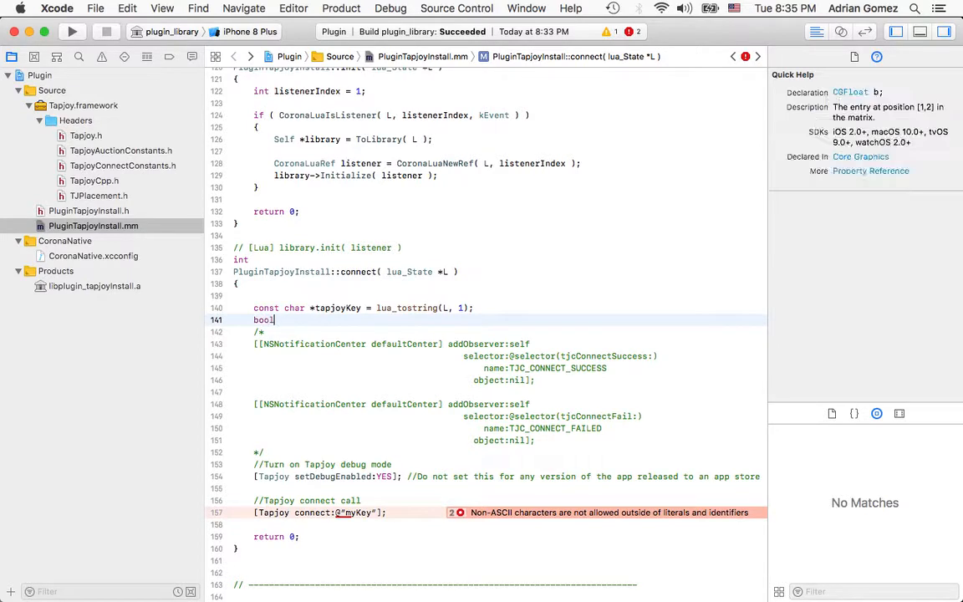
{"action": "type", "text": "isDebug = L"}
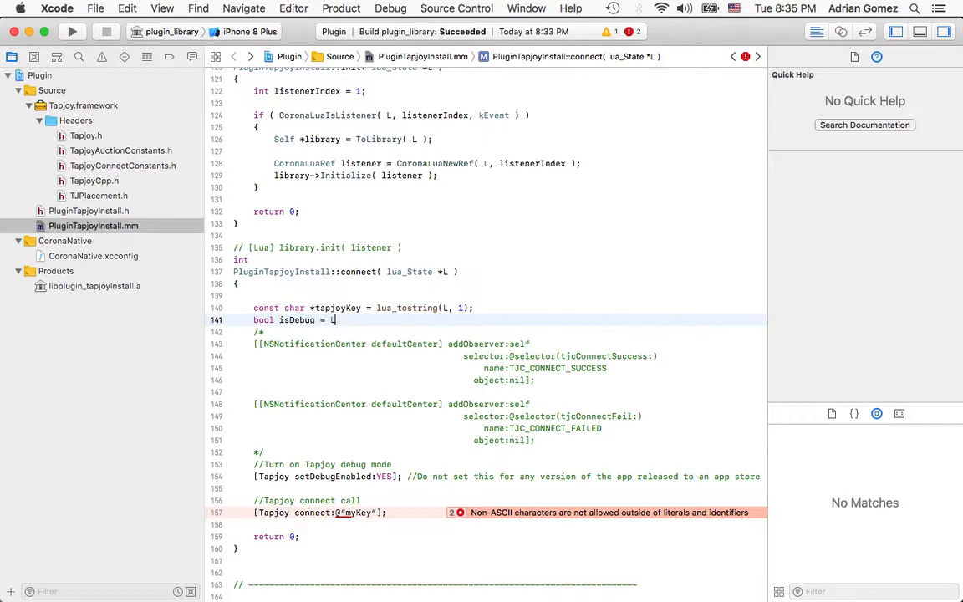
{"action": "type", "text": "ua"}
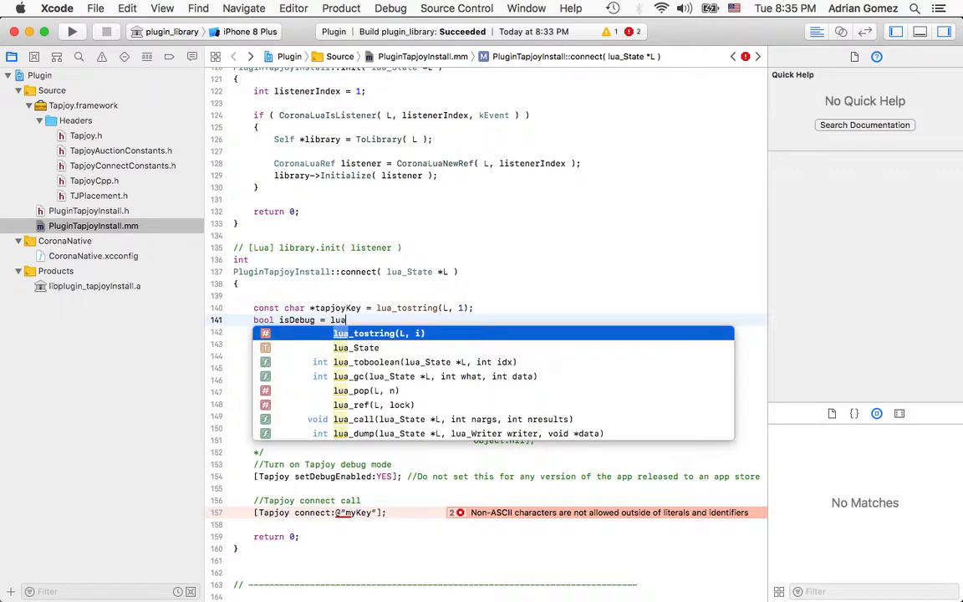
{"action": "type", "text": "boolean(L, int idx"}
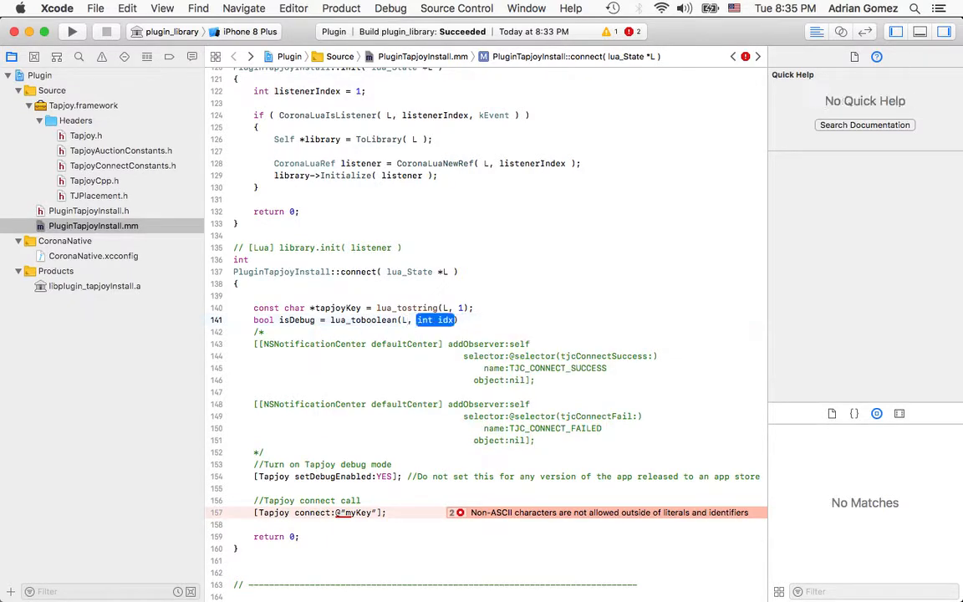
{"action": "type", "text": "2"}
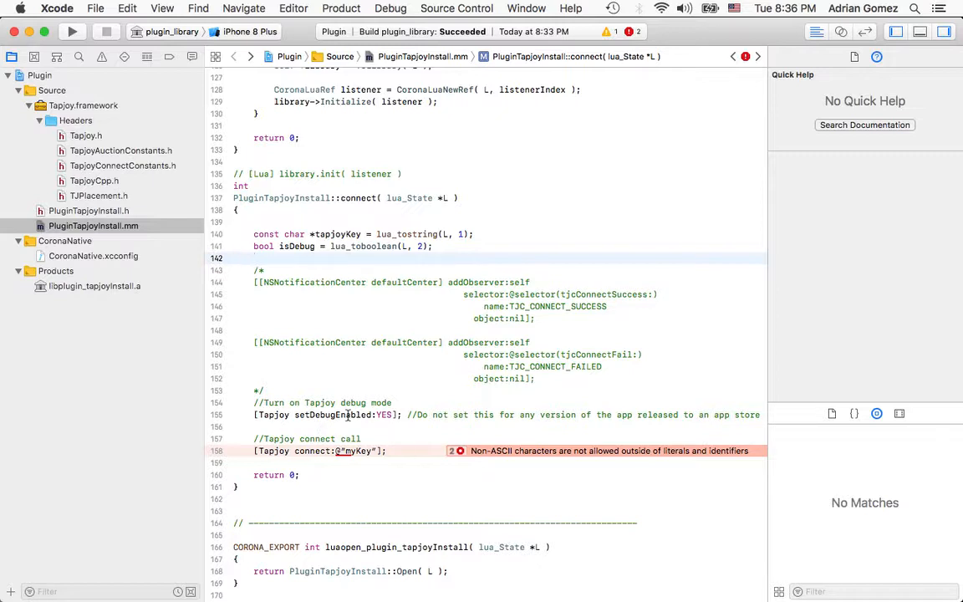
- Pass isDebug instead of YES to [Tapjoy setDebugEnabled:]
{"action": "left_click", "coordinate": [316, 415]}
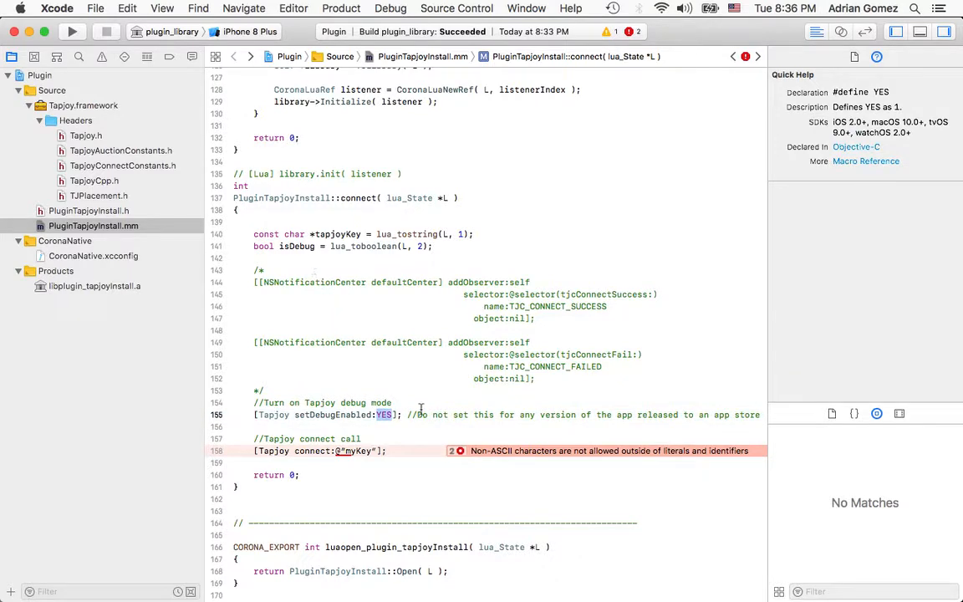
{"action": "type", "text": "isDebug"}
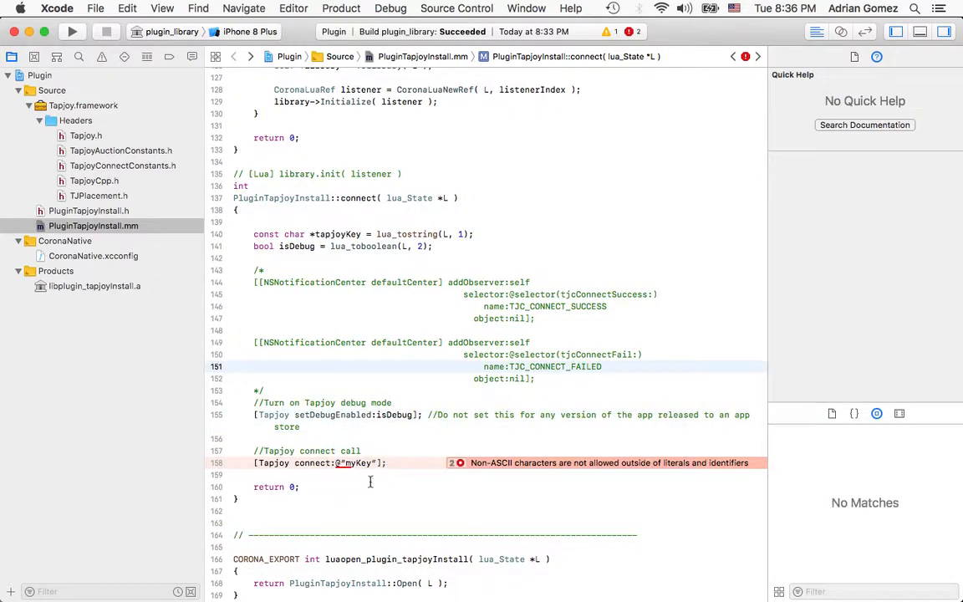
{"action": "mouse_move", "coordinate": [371, 471]}
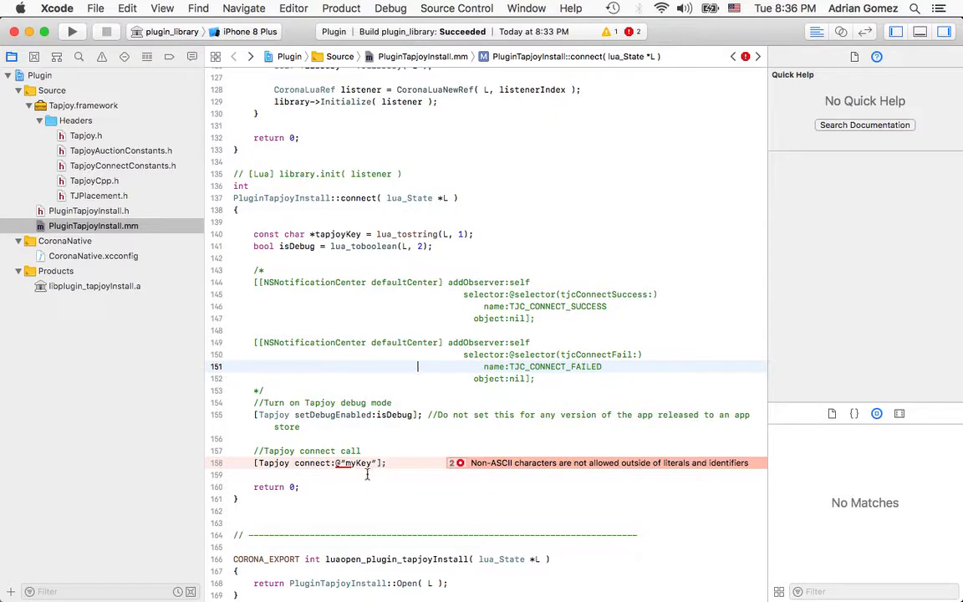
{"action": "left_click", "coordinate": [313, 461]}
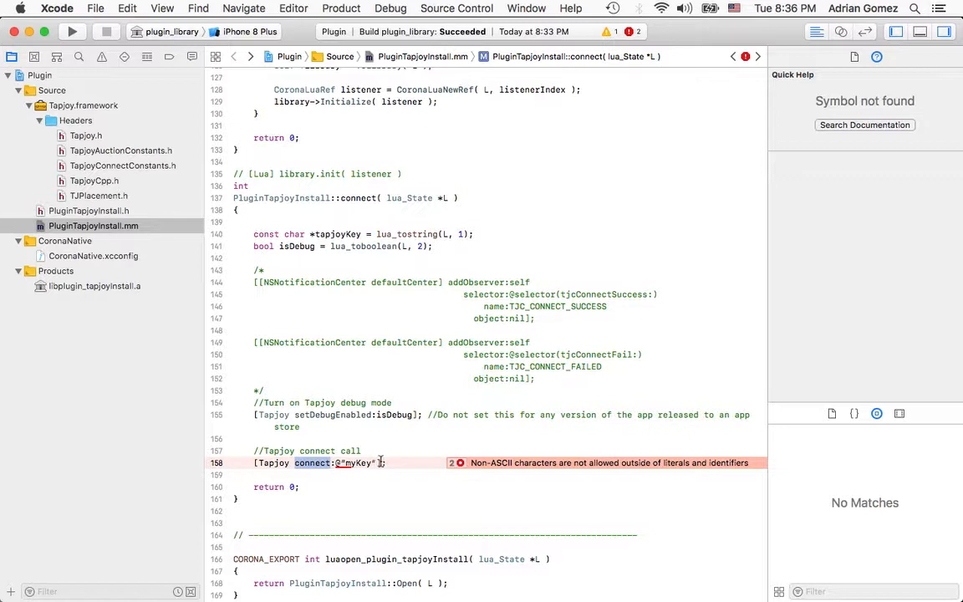
- Replace "myKey" with [NSString stringWithCString:tapjoyKey encoding:NSUTF16StringEncoding] in the connect call
{"action": "left_click", "coordinate": [334, 462]}
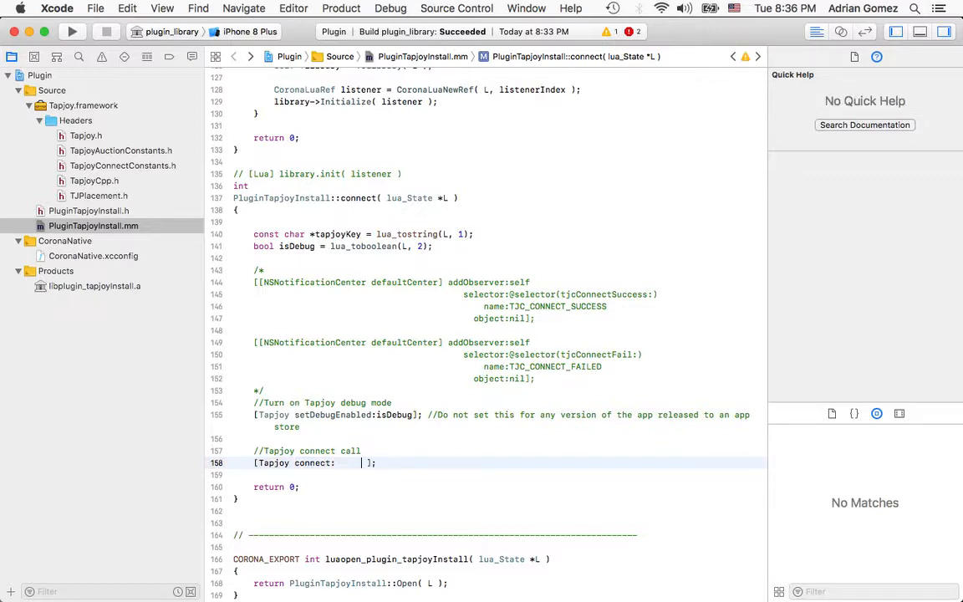
{"action": "type", "text": "["}
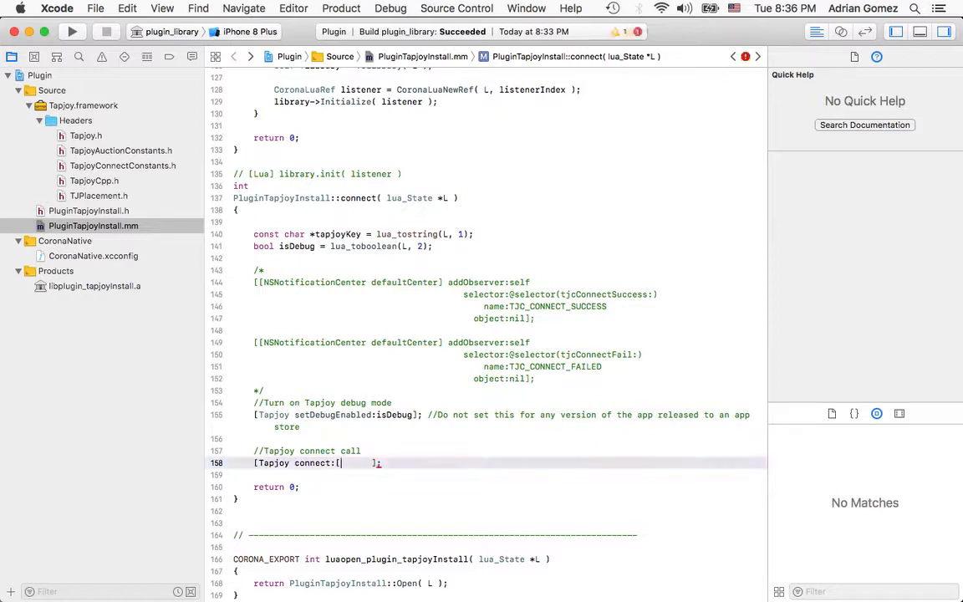
{"action": "type", "text": "NSString"}
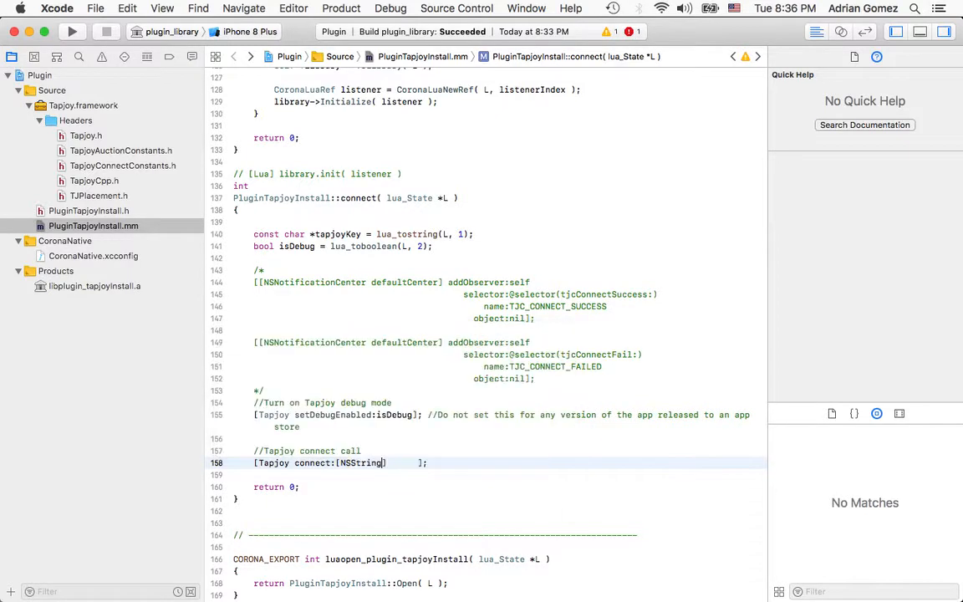
{"action": "type", "text": "st"}
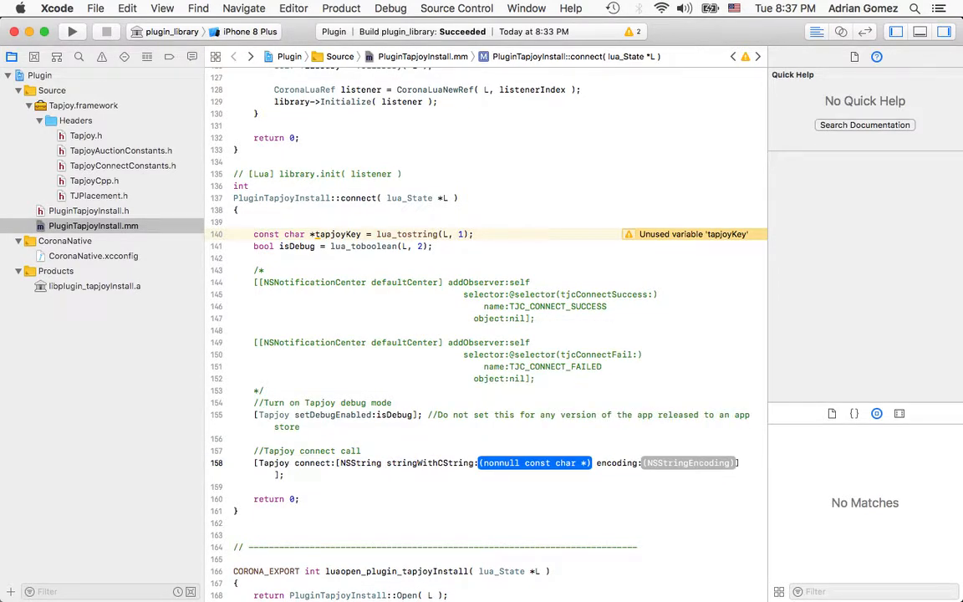
{"action": "type", "text": "tapjoyKey"}
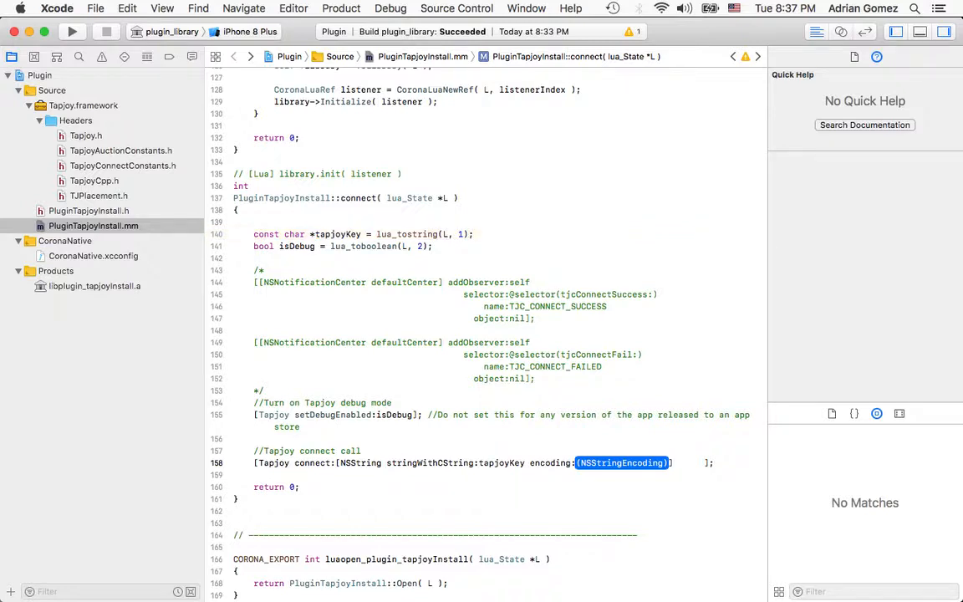
{"action": "type", "text": "NSUTF"}
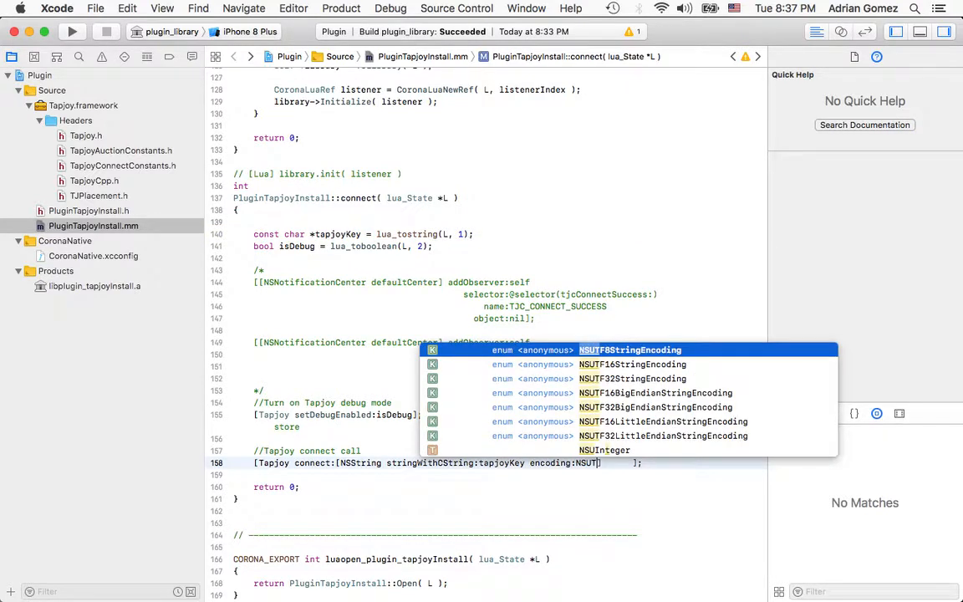
{"action": "key", "text": "Down"}
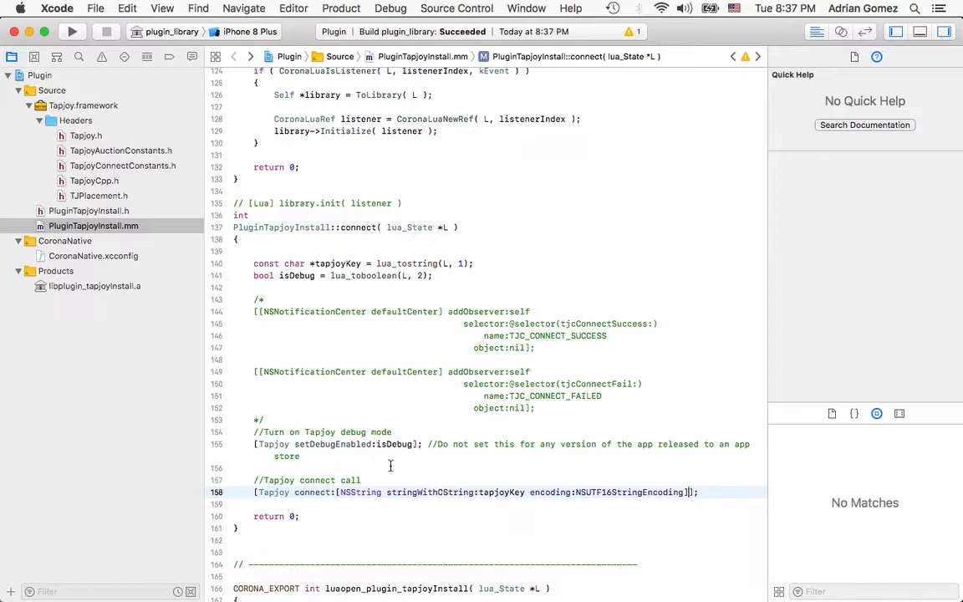
{"action": "mouse_move", "coordinate": [418, 481]}
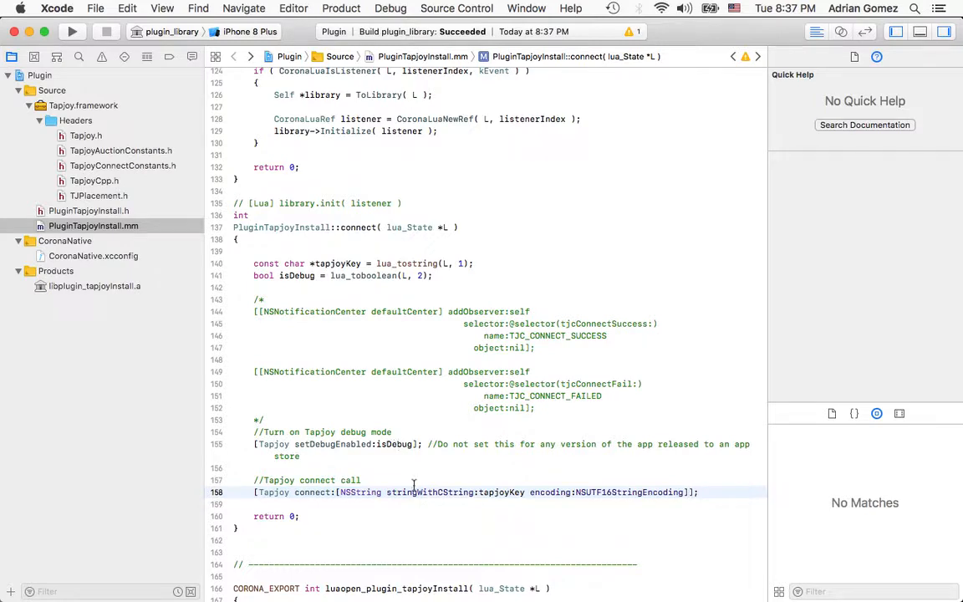
{"action": "mouse_move", "coordinate": [348, 510]}
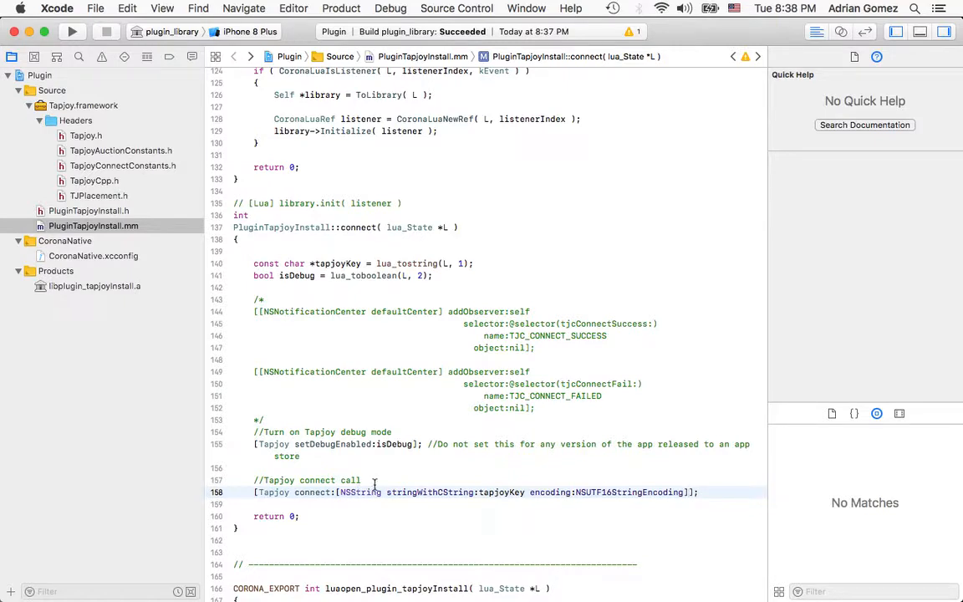
{"action": "scroll", "scroll_direction": "down", "scroll_amount": 3}
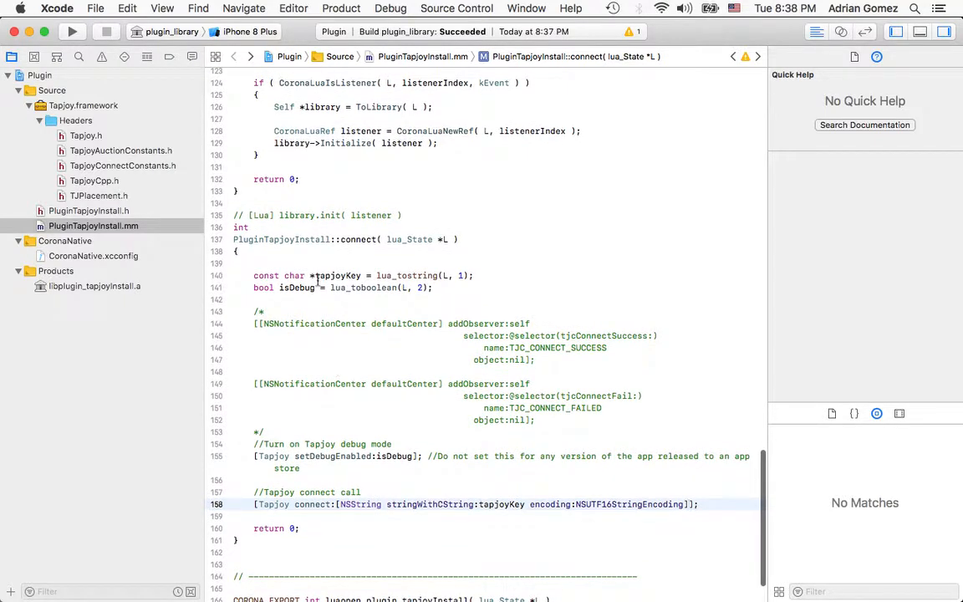